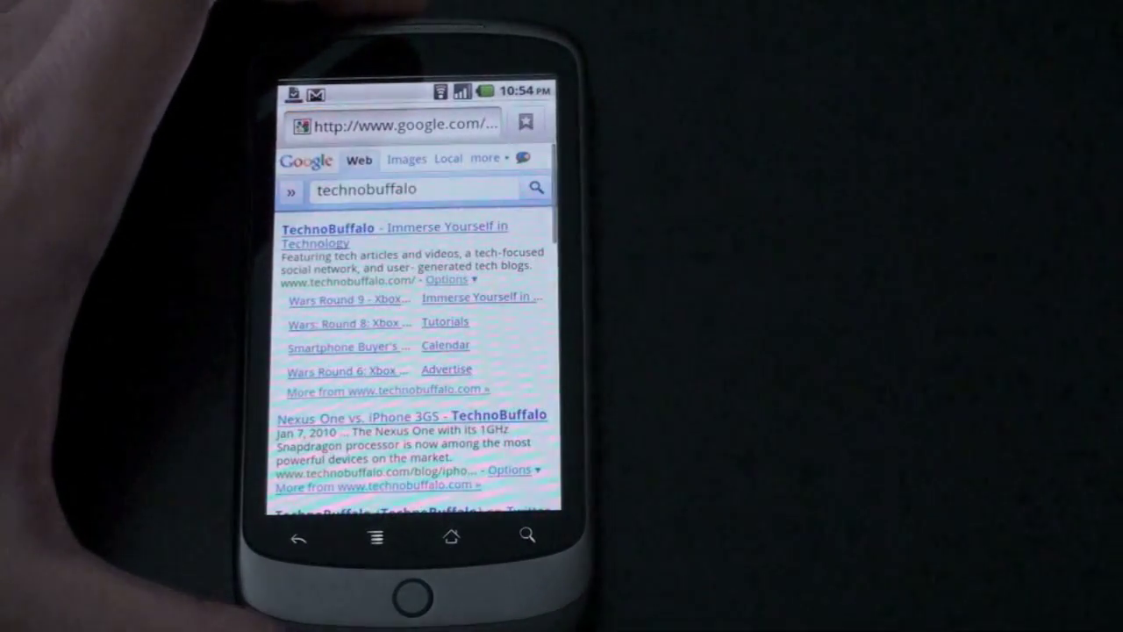
Step: Load the TechnoBuffalo site from the Google results for 'technobuffalo'
{"action": "left_click", "coordinate": [393, 235]}
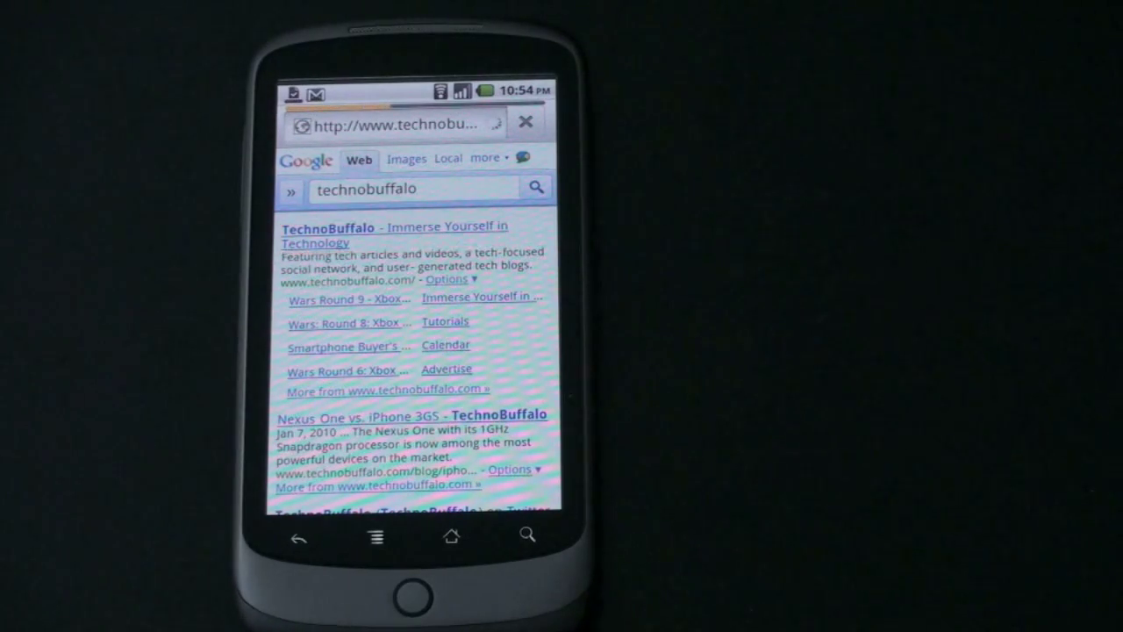
{"action": "left_click", "coordinate": [328, 226]}
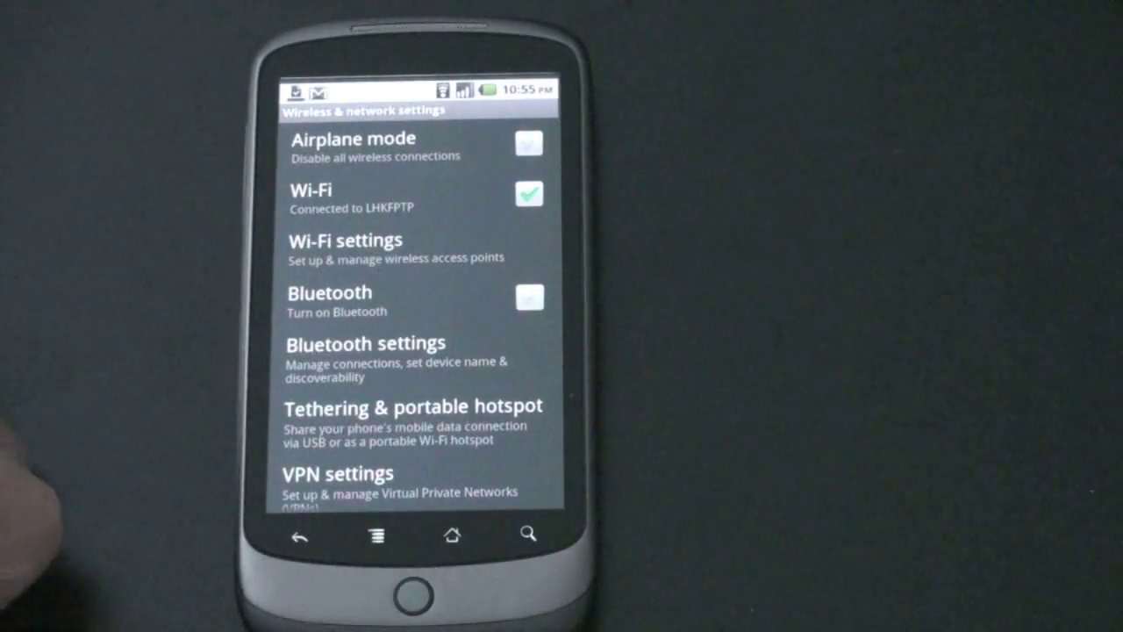
Step: Show the Tethering & portable hotspot screen from Wireless & network settings
{"action": "left_click", "coordinate": [411, 407]}
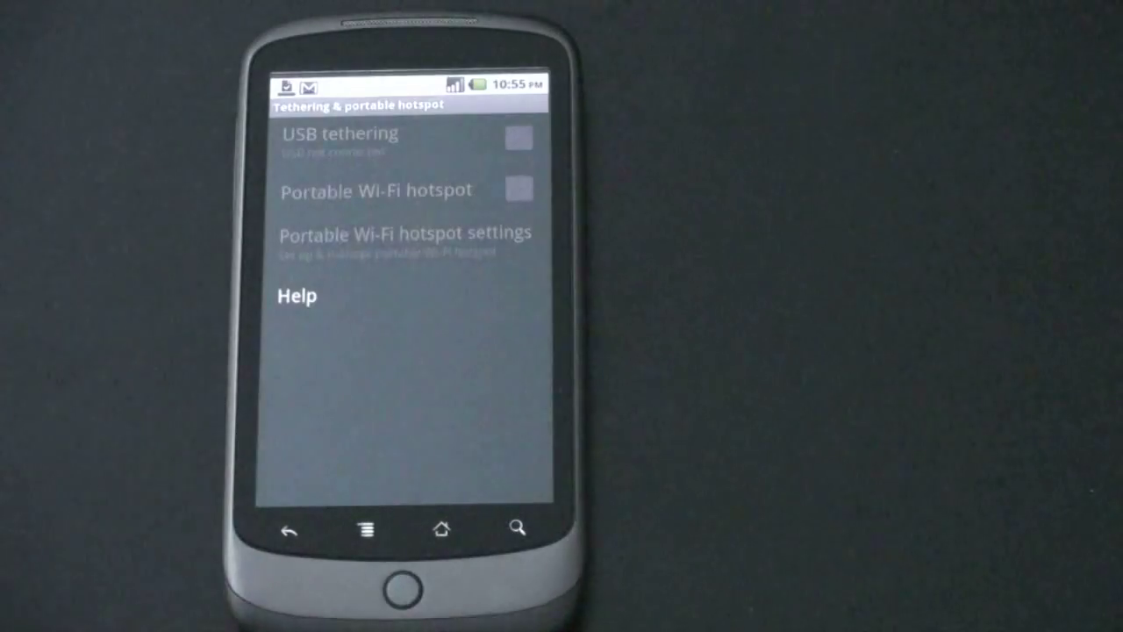
Step: Switch on the portable Wi-Fi hotspot and bring up its hotspot settings
{"action": "left_click", "coordinate": [375, 190]}
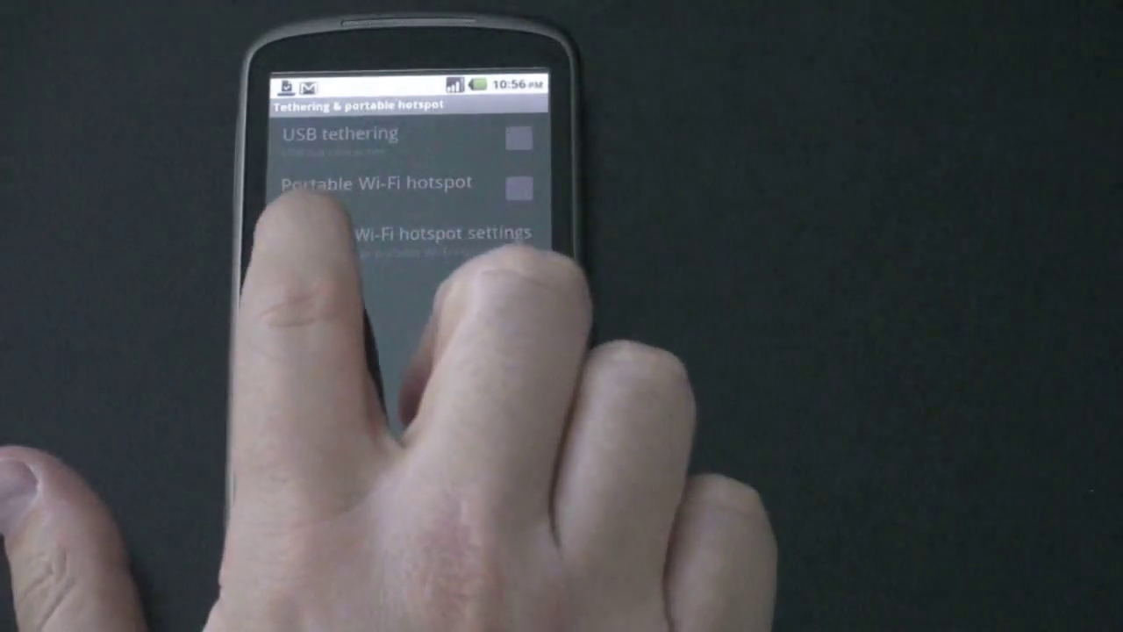
{"action": "left_click", "coordinate": [515, 186]}
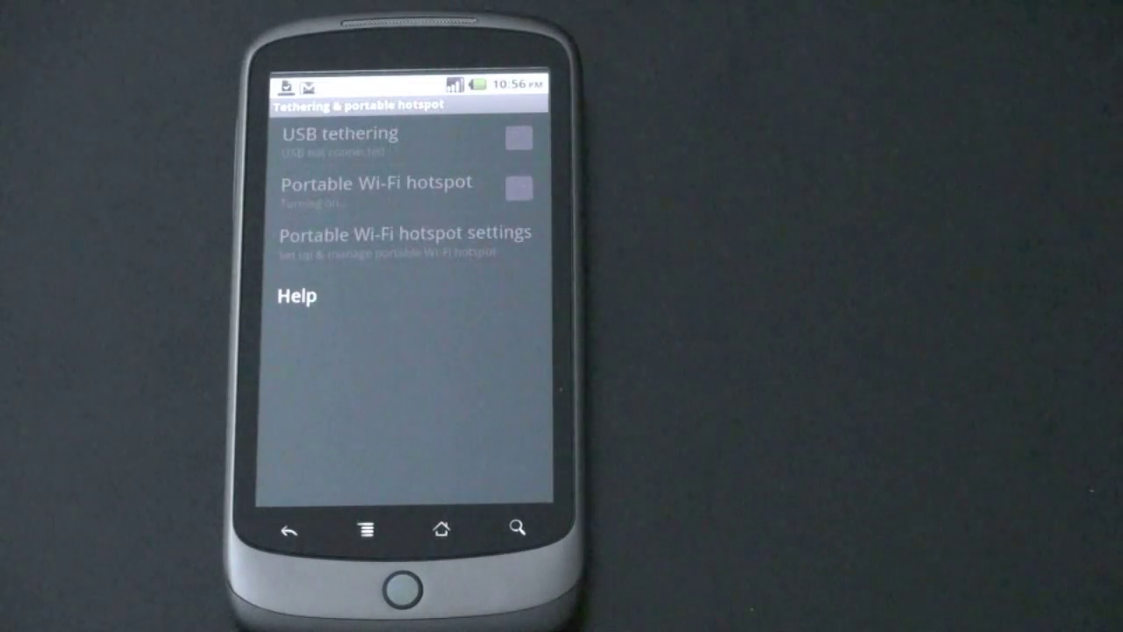
{"action": "left_click", "coordinate": [517, 186]}
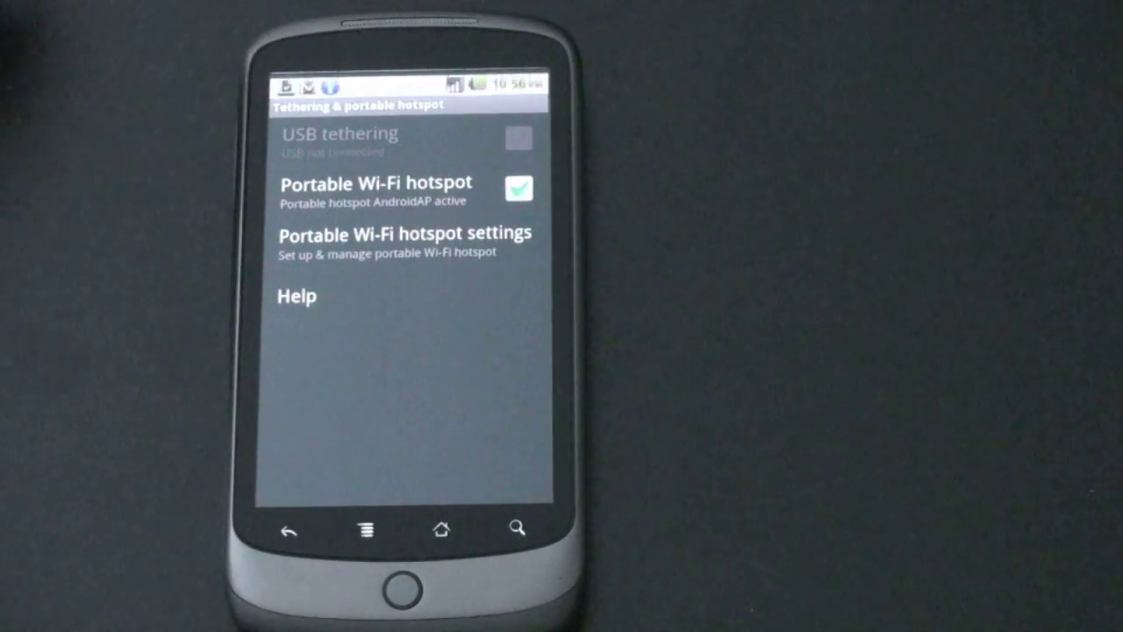
{"action": "left_click", "coordinate": [404, 242]}
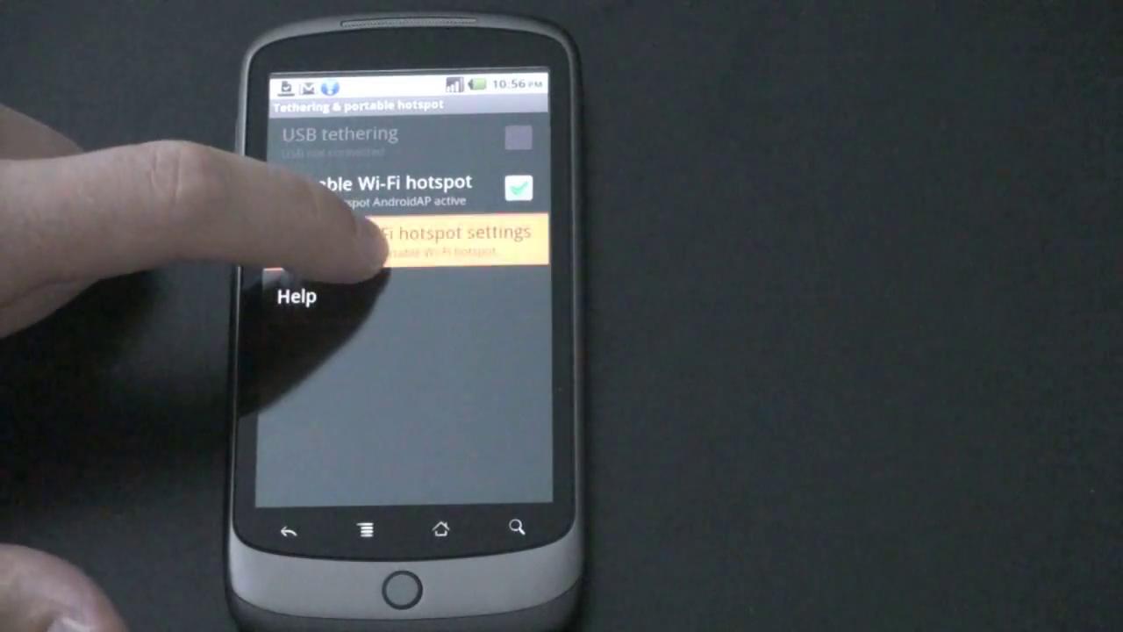
{"action": "left_click", "coordinate": [456, 237]}
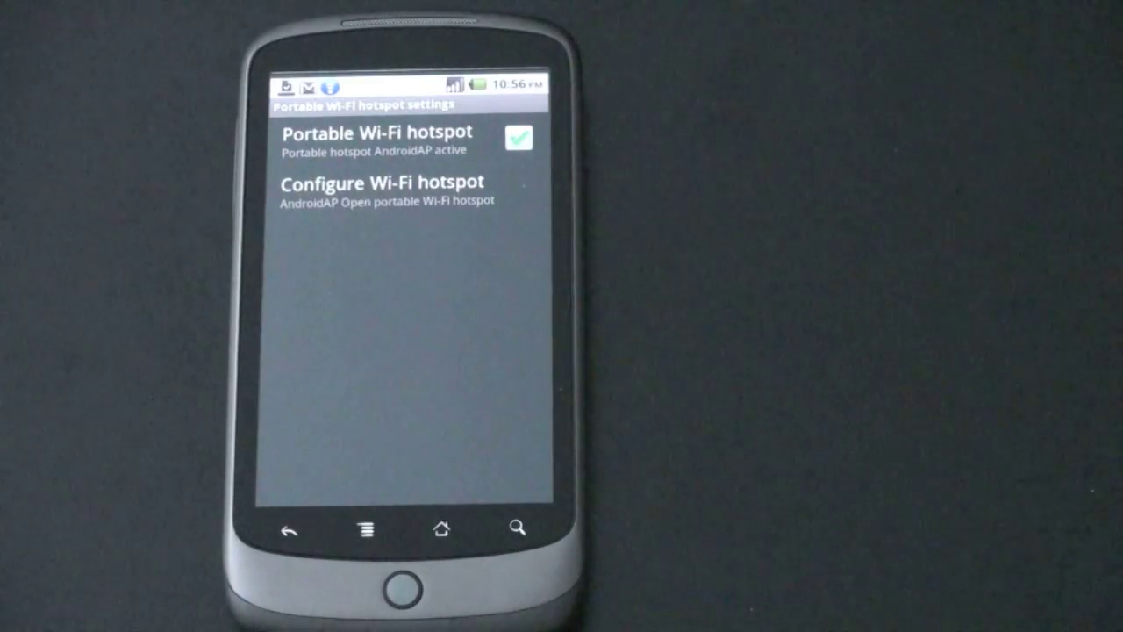
Step: Turn the portable Wi-Fi hotspot back off
{"action": "left_click", "coordinate": [519, 136]}
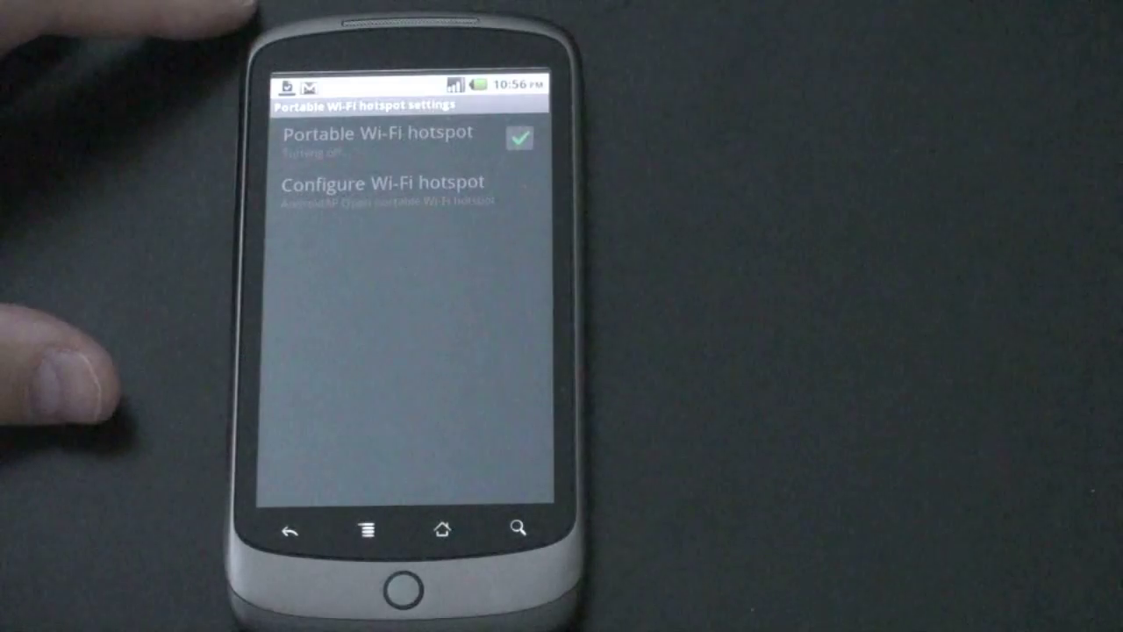
{"action": "left_click", "coordinate": [519, 139]}
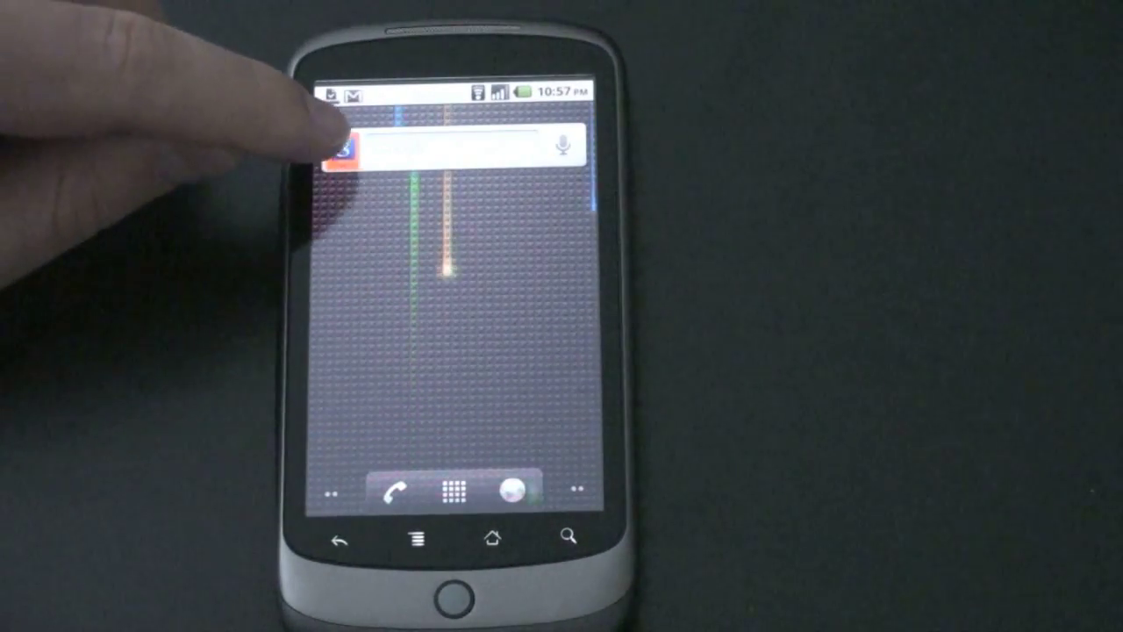
Step: Show the search source chooser offering All, Web, Apps and Contacts
{"action": "left_click", "coordinate": [448, 144]}
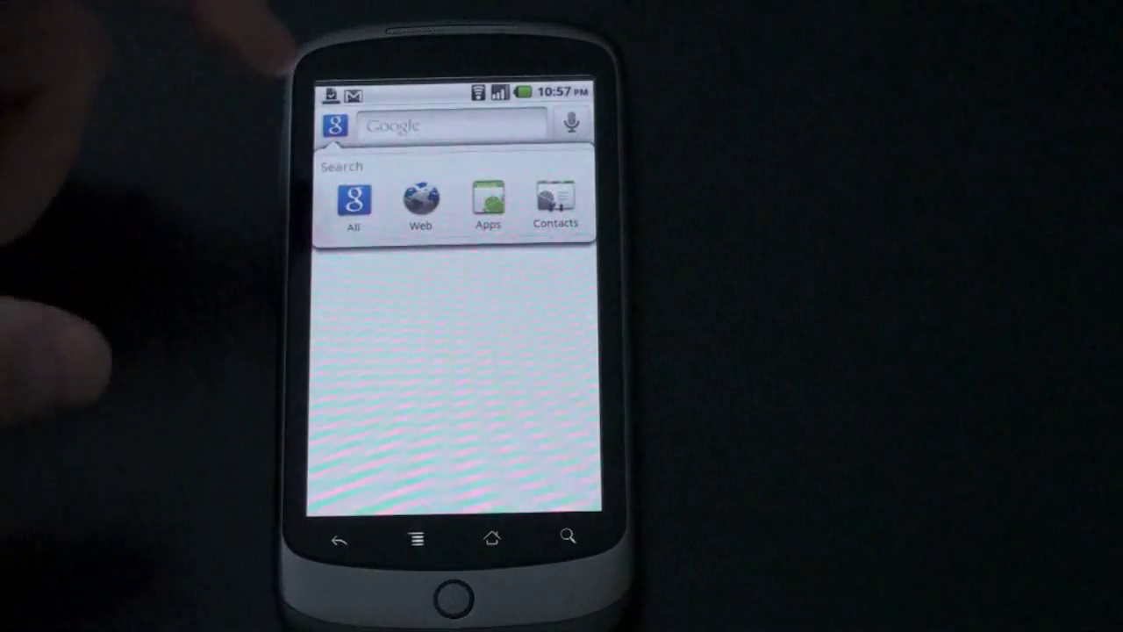